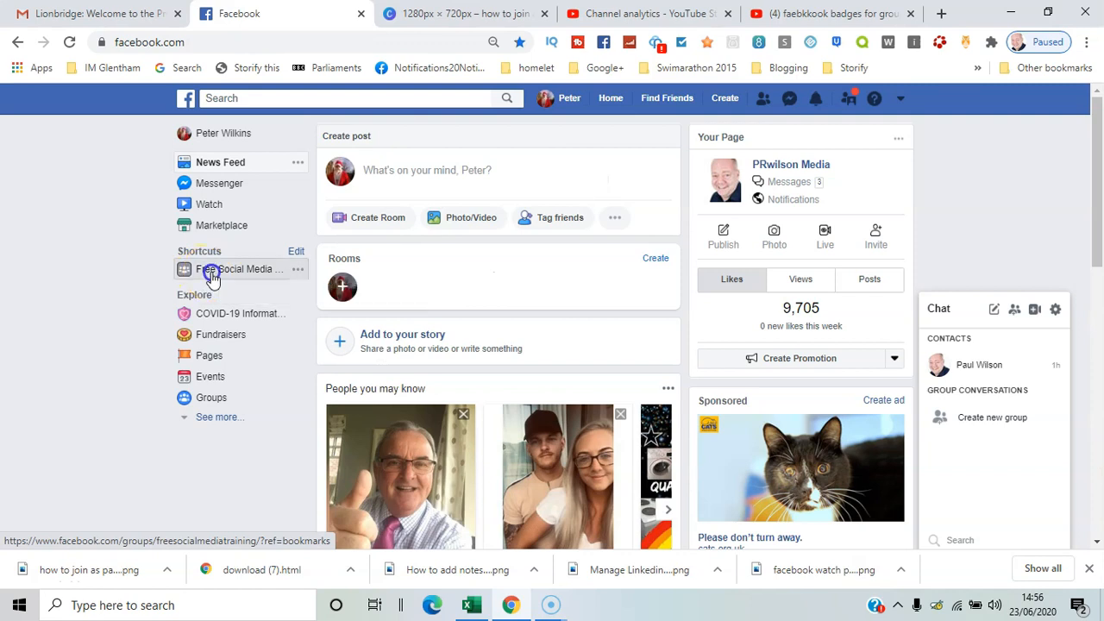
# Open the Free Social Media Training group's Edit group settings via More and scroll to Badges.
pyautogui.click(240, 269)
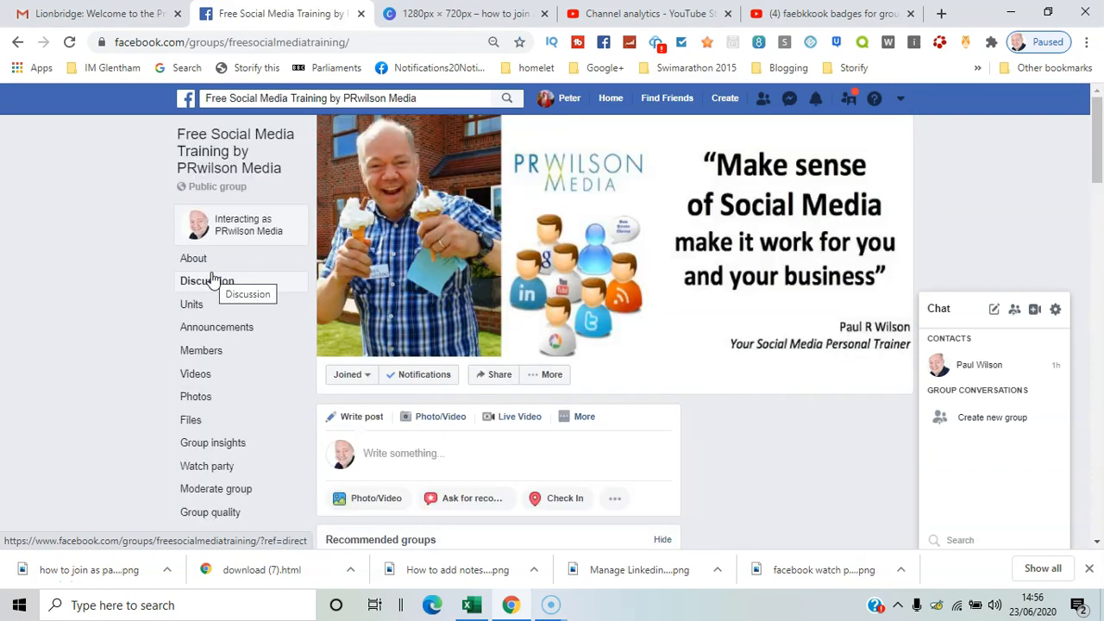
pyautogui.click(551, 374)
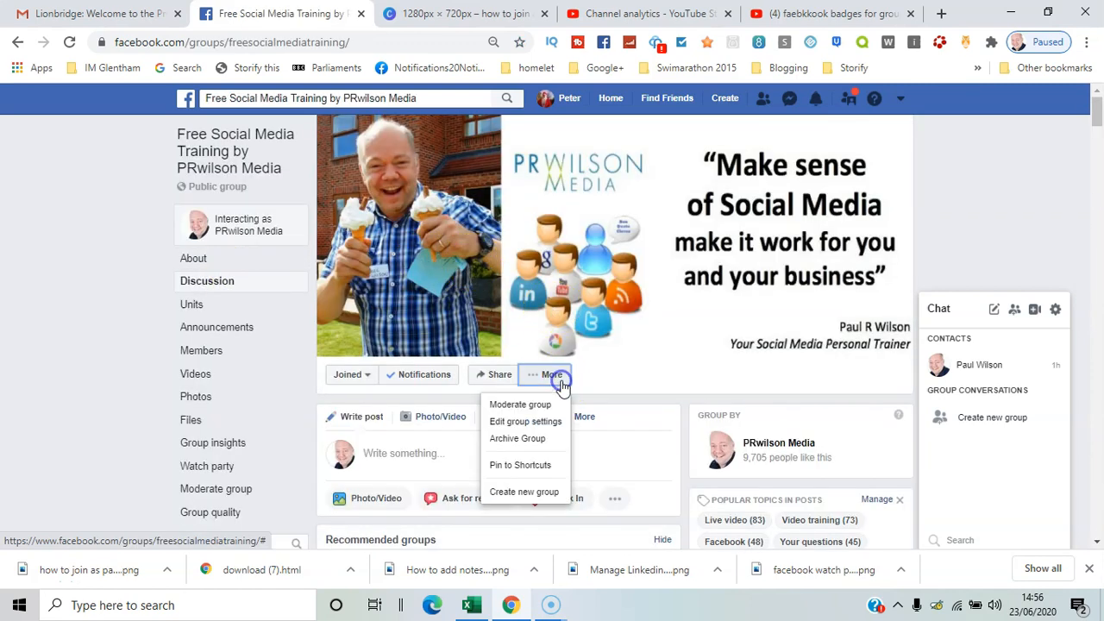
pyautogui.click(524, 421)
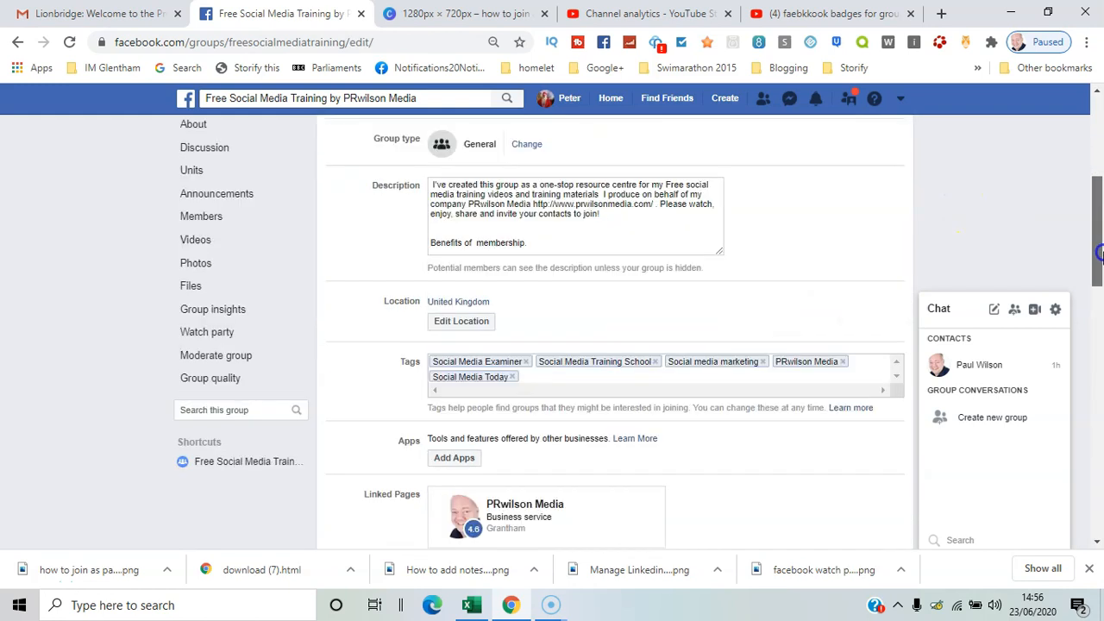
pyautogui.scroll(-3)
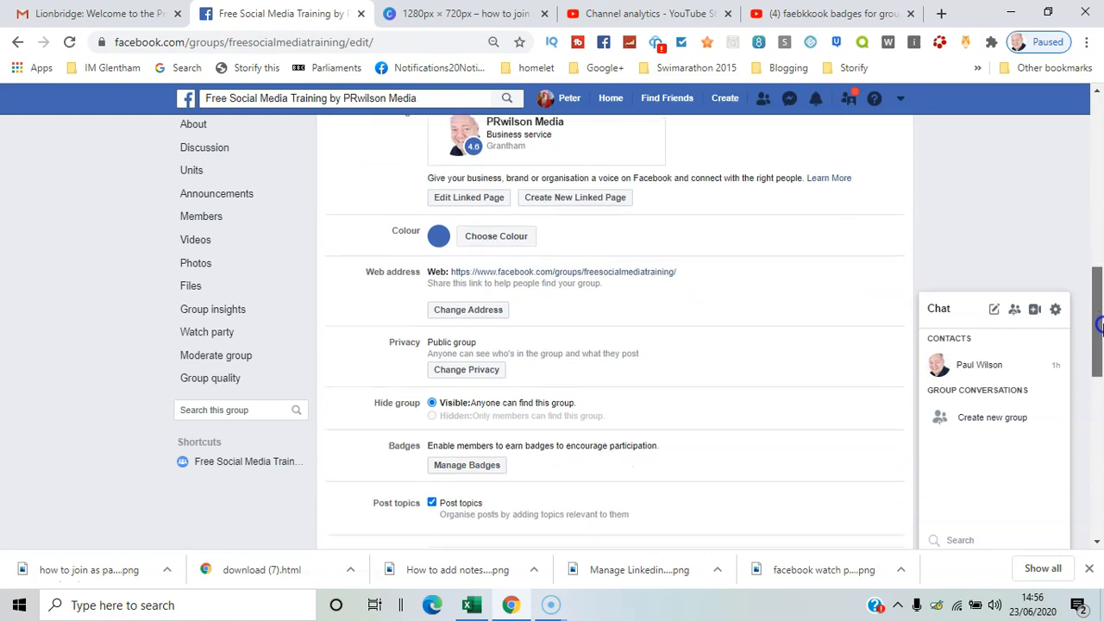
pyautogui.scroll(-3)
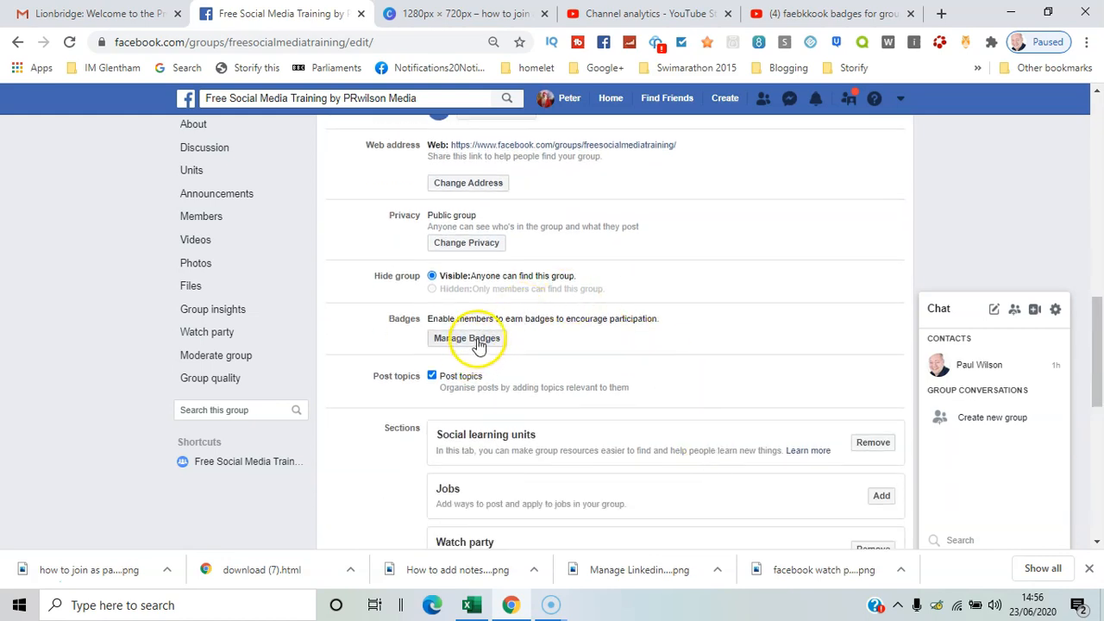
# Open Manage Badges and save with Admin, Moderator and New member badges enabled.
pyautogui.click(465, 336)
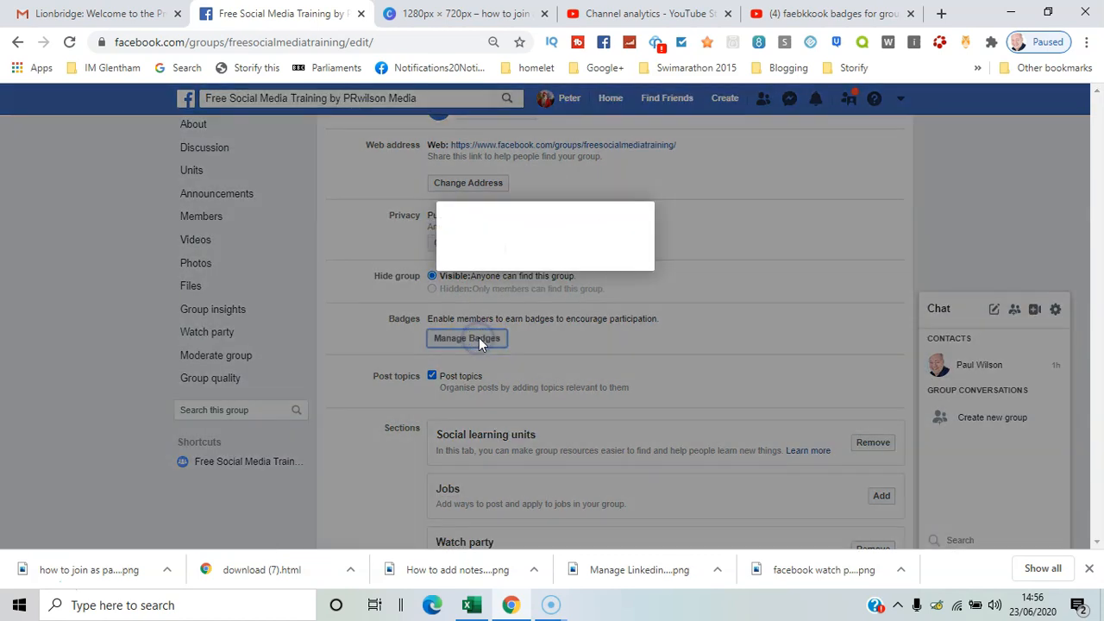
pyautogui.click(466, 336)
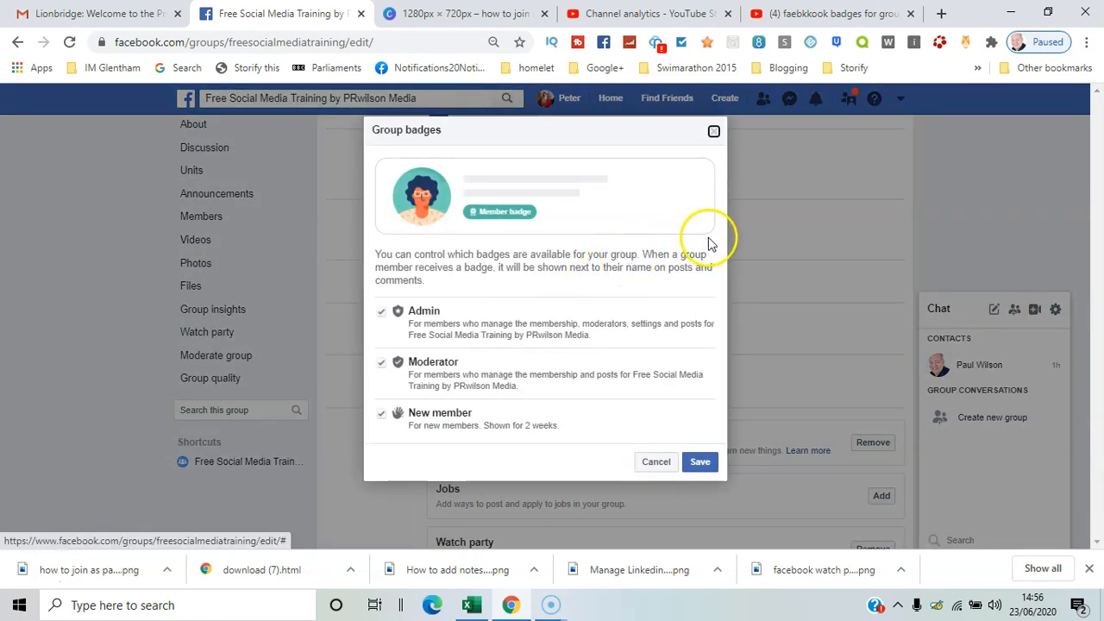
pyautogui.moveTo(707, 421)
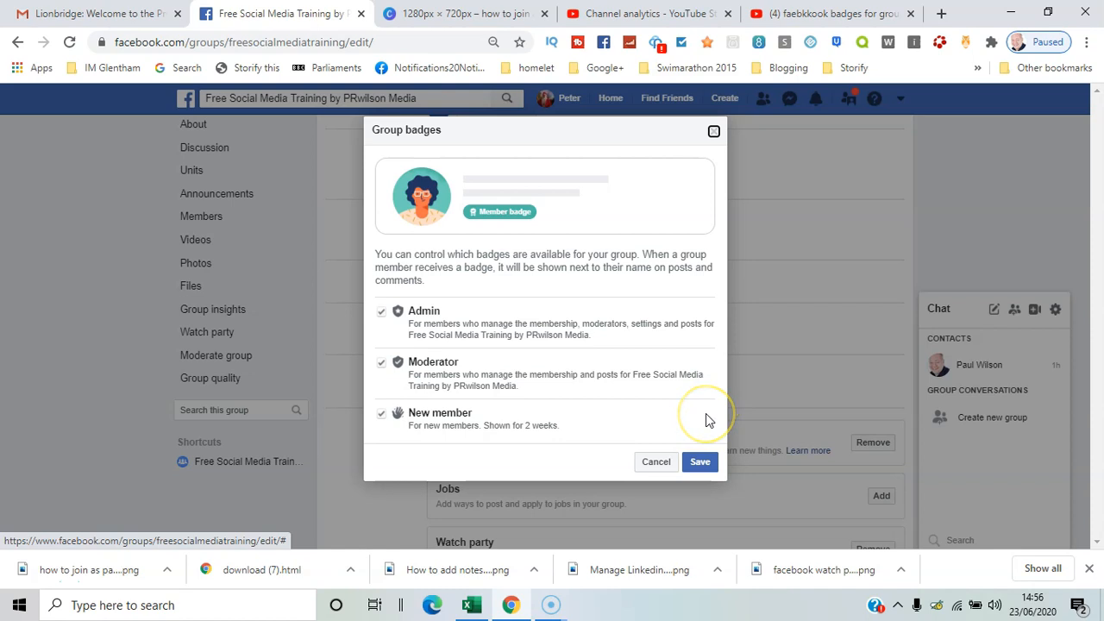
pyautogui.moveTo(560, 435)
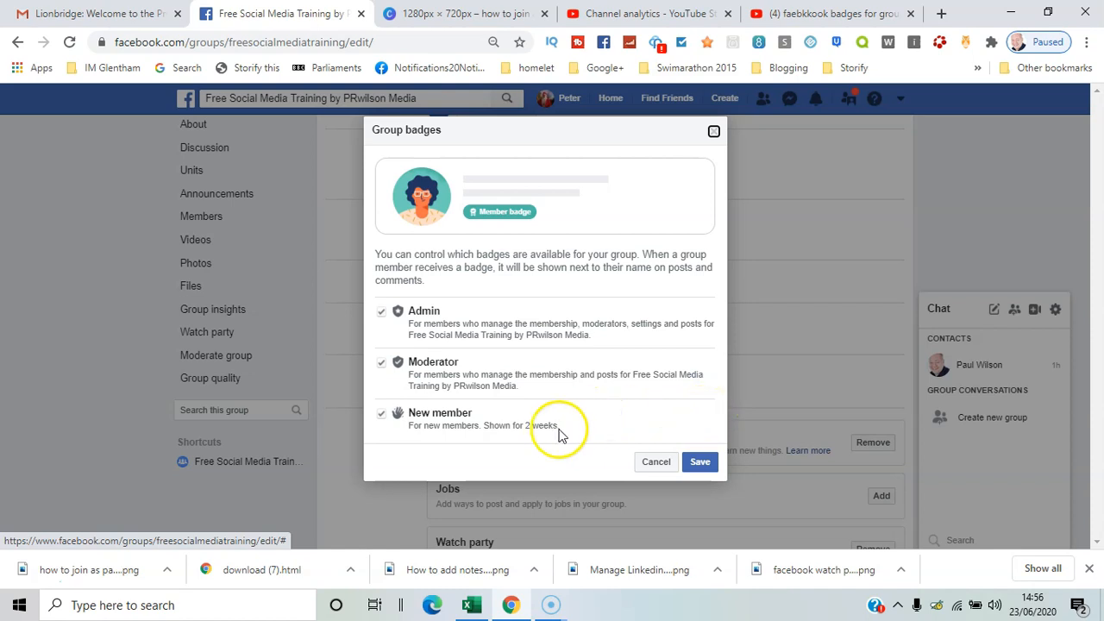
pyautogui.moveTo(742, 104)
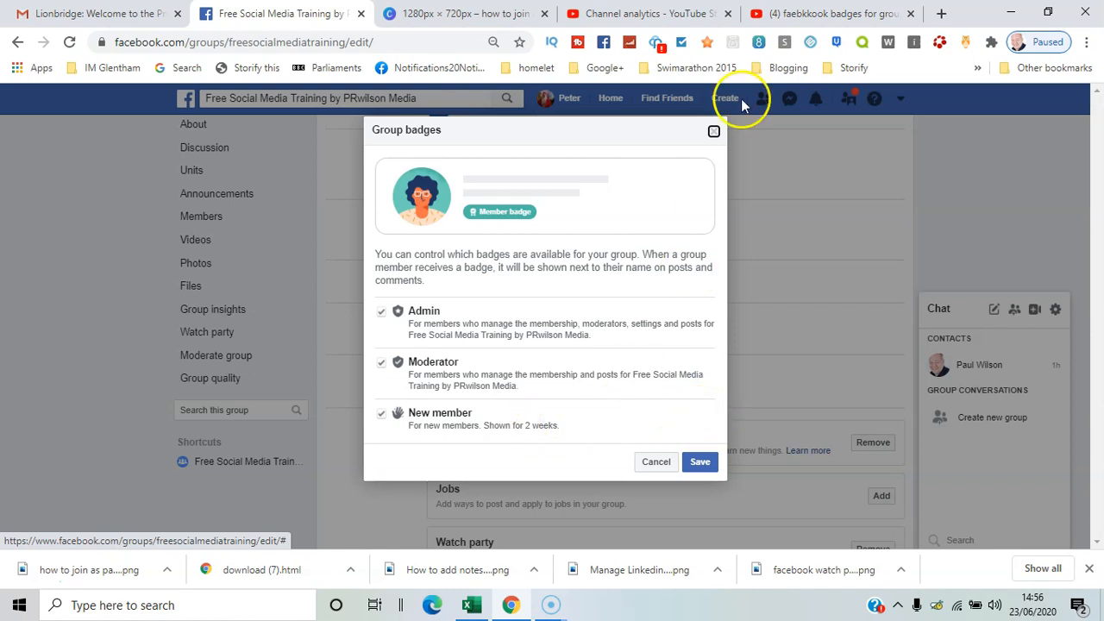
pyautogui.moveTo(738, 370)
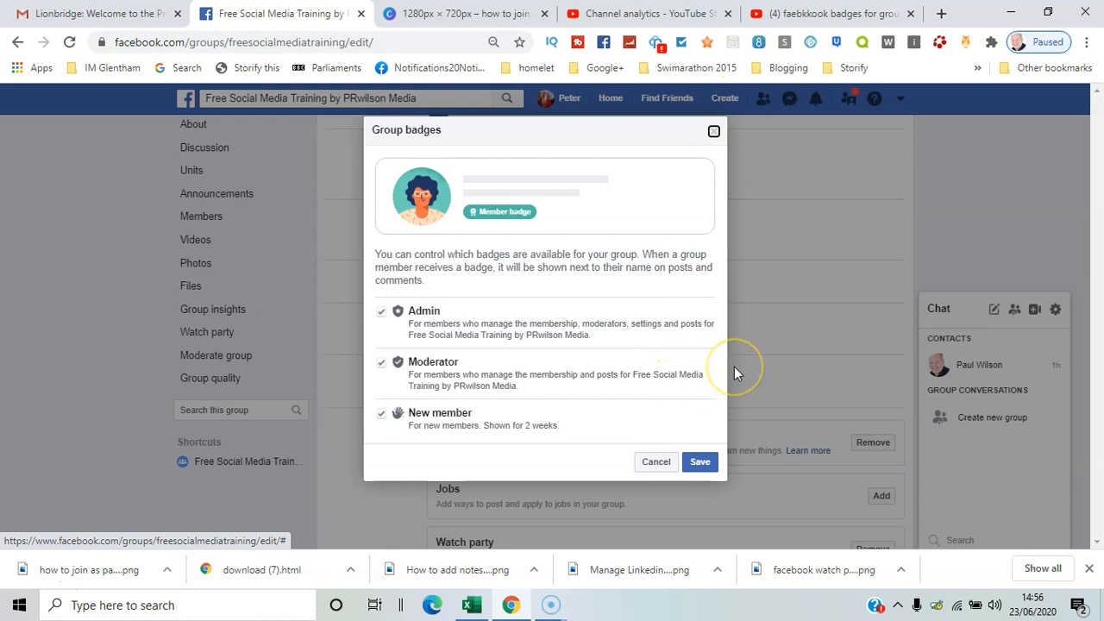
pyautogui.moveTo(723, 393)
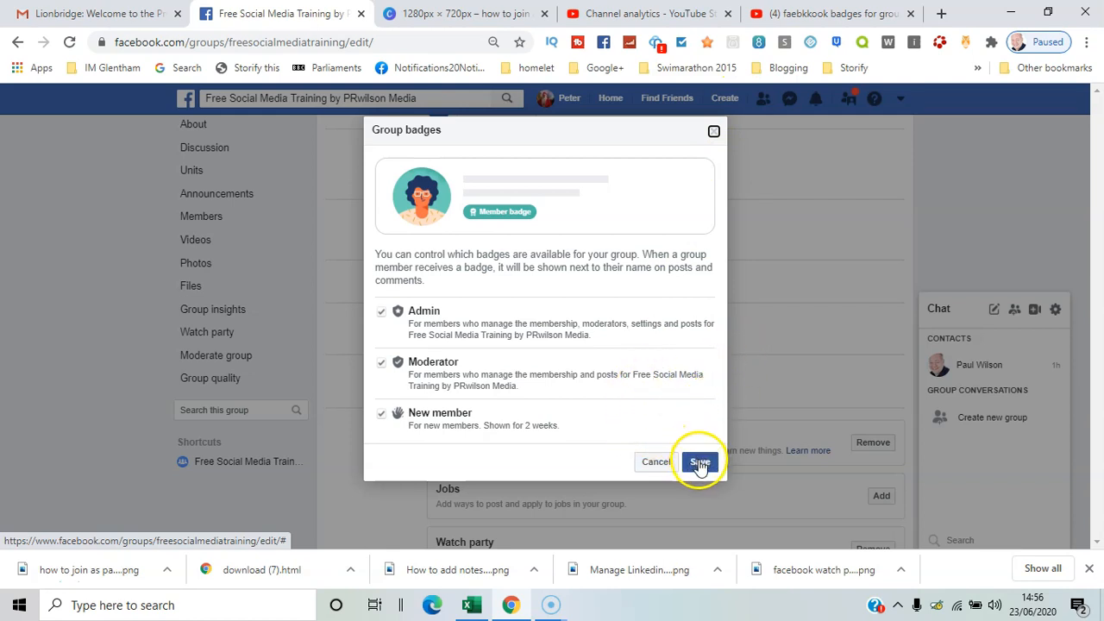
pyautogui.click(701, 462)
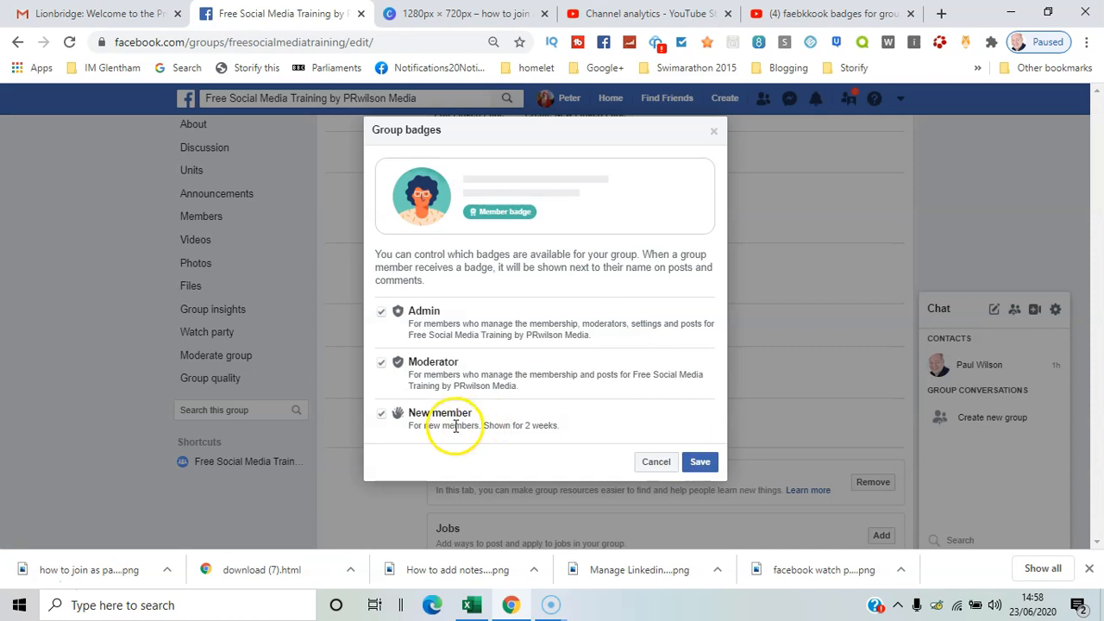
pyautogui.moveTo(504, 424)
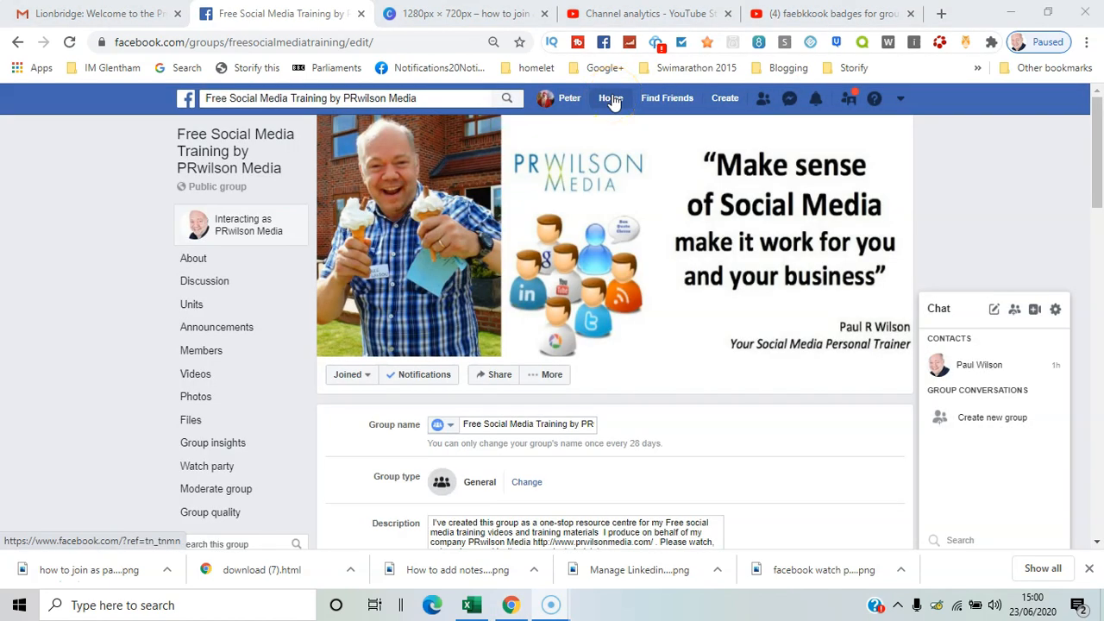
# Return to the news feed and open the groups list to reach the All Apps That Pay group.
pyautogui.click(611, 96)
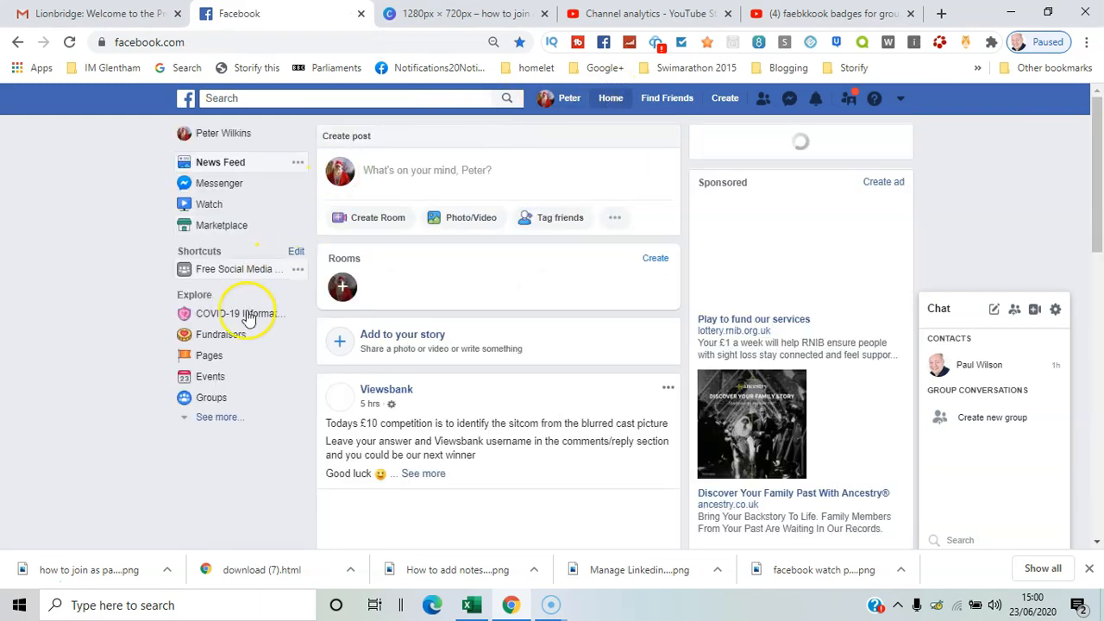
pyautogui.click(210, 397)
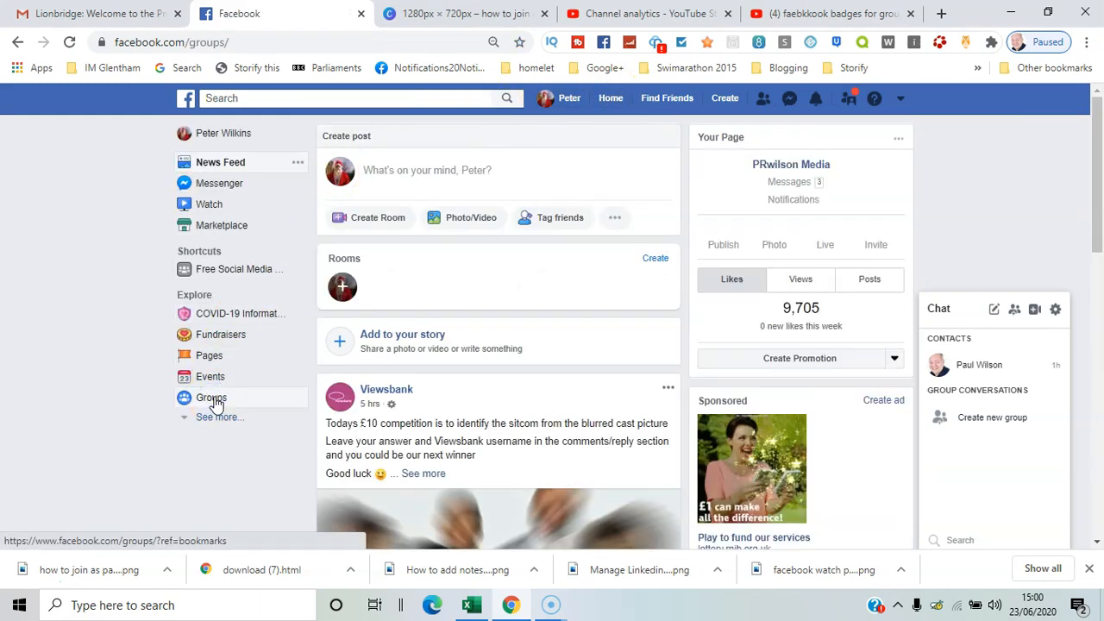
pyautogui.click(210, 397)
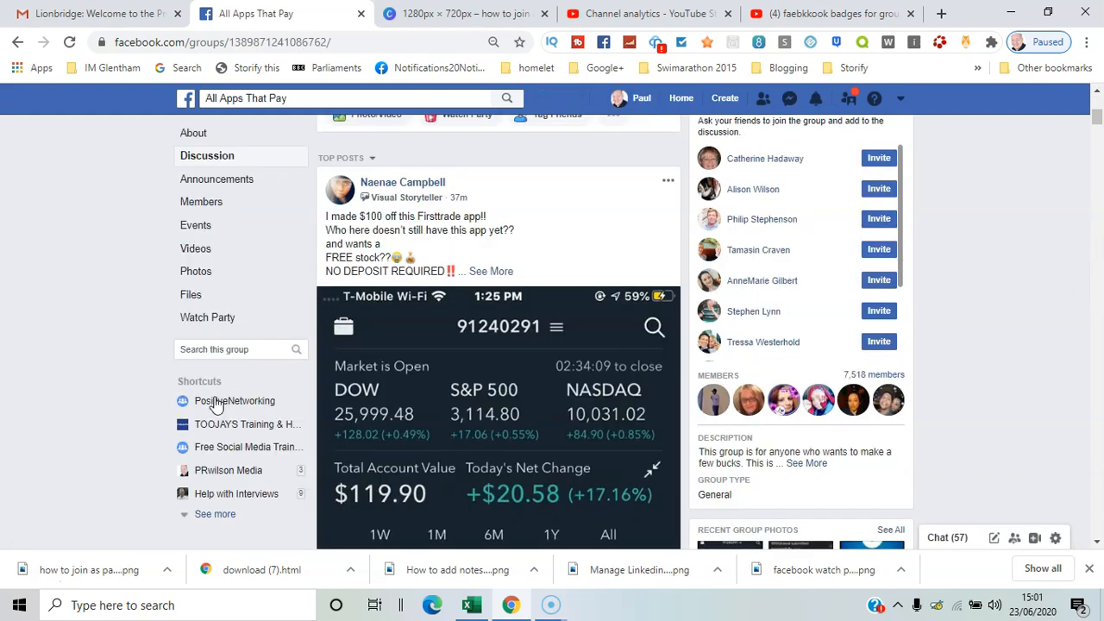
pyautogui.moveTo(217, 406)
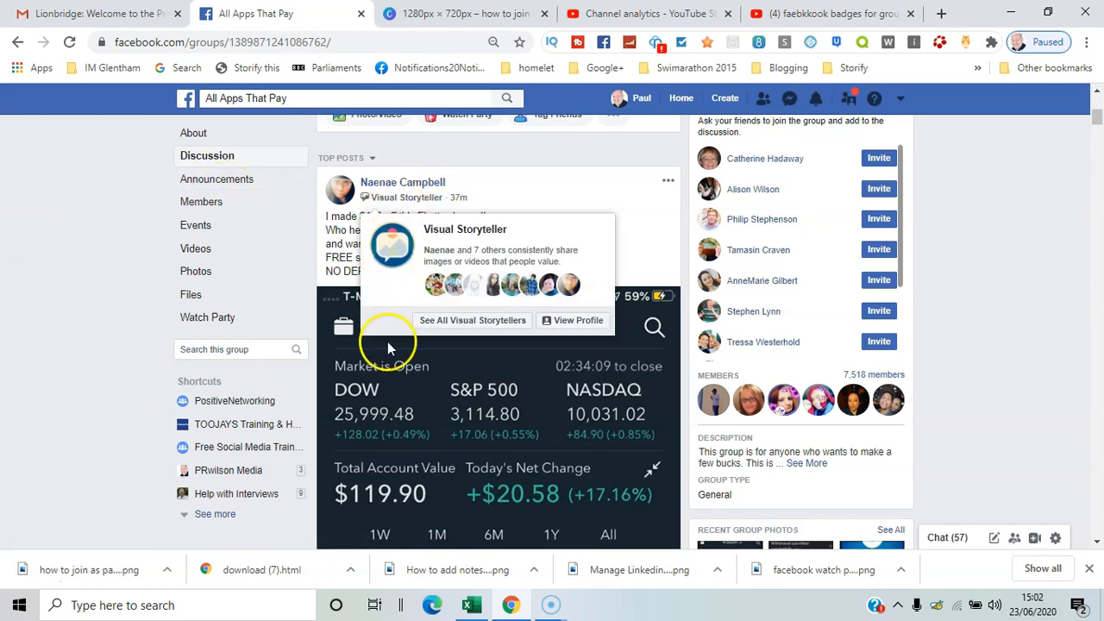
pyautogui.moveTo(486, 324)
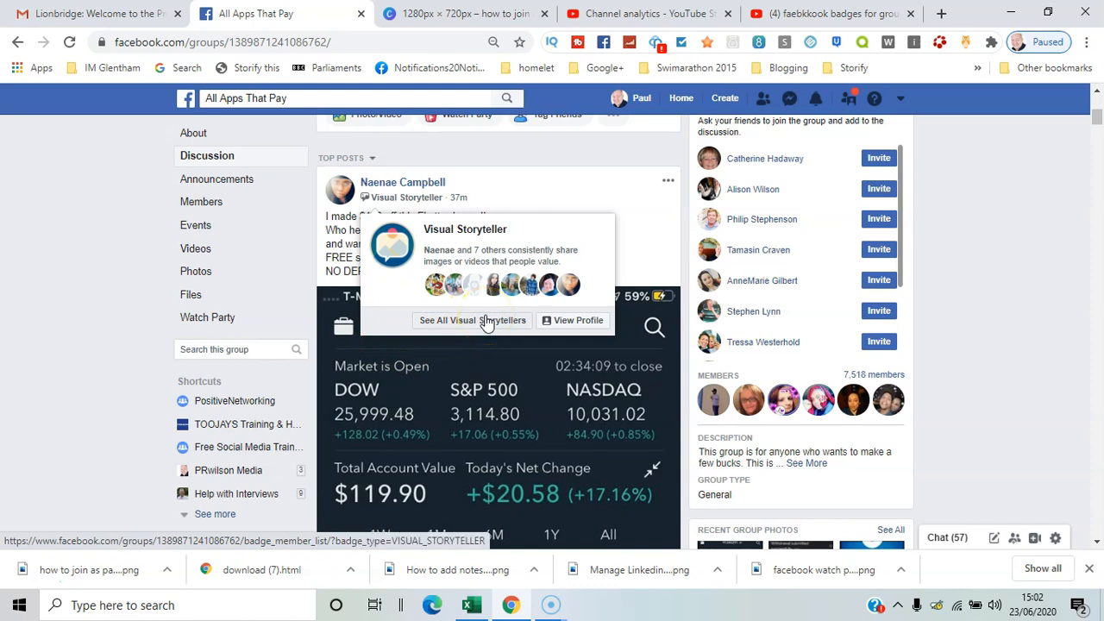
pyautogui.moveTo(486, 321)
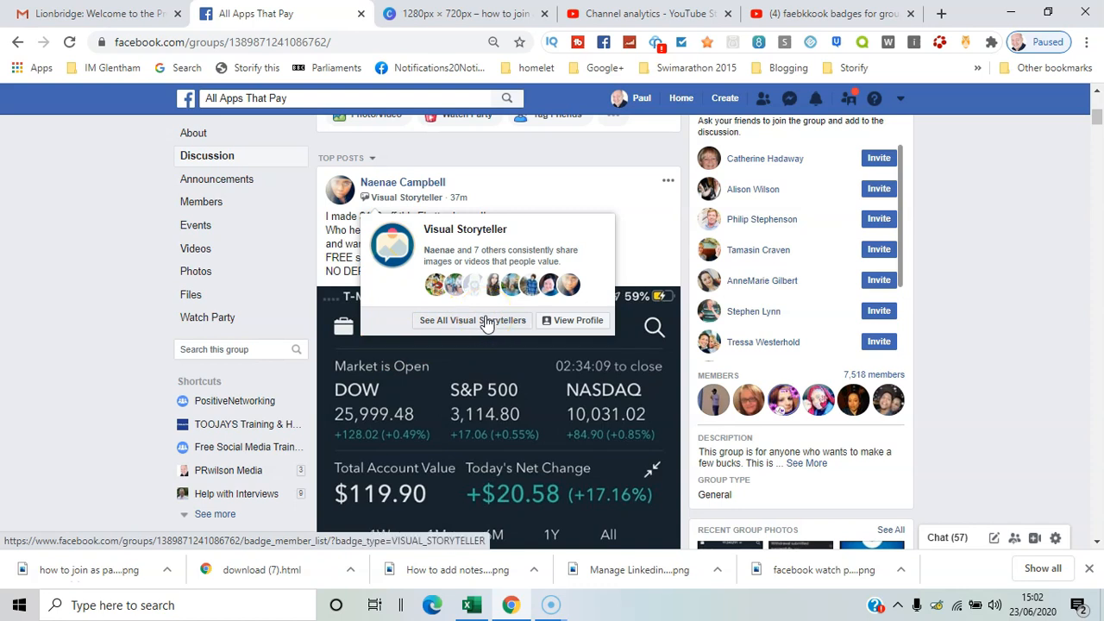
# Show all Visual Storytellers of All Apps That Pay, then move to the Swagbucks group feed.
pyautogui.click(473, 319)
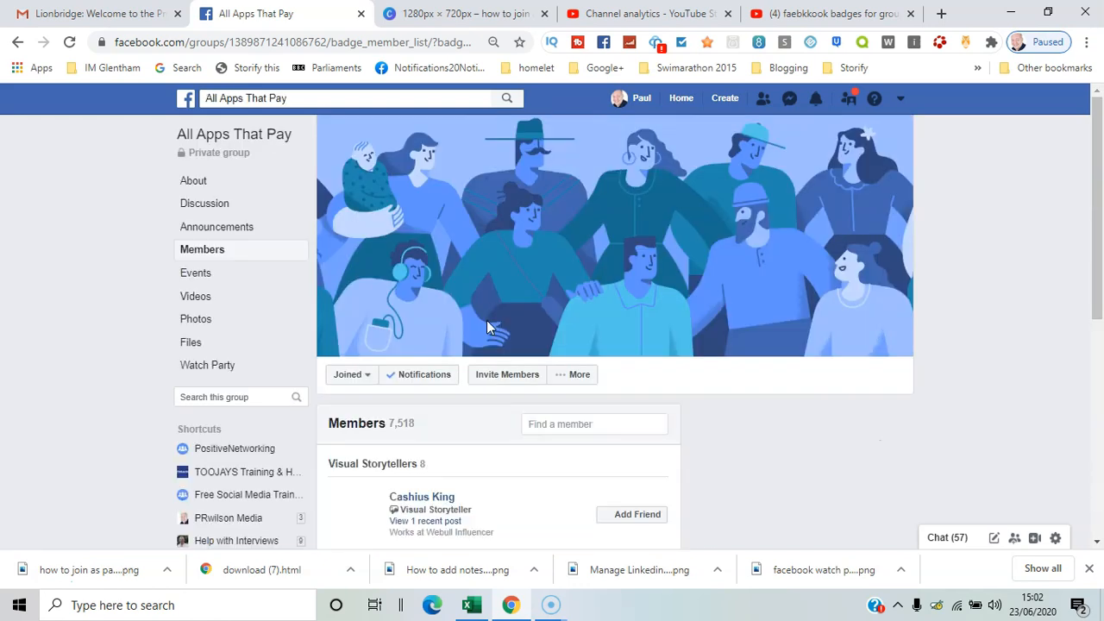
pyautogui.click(507, 372)
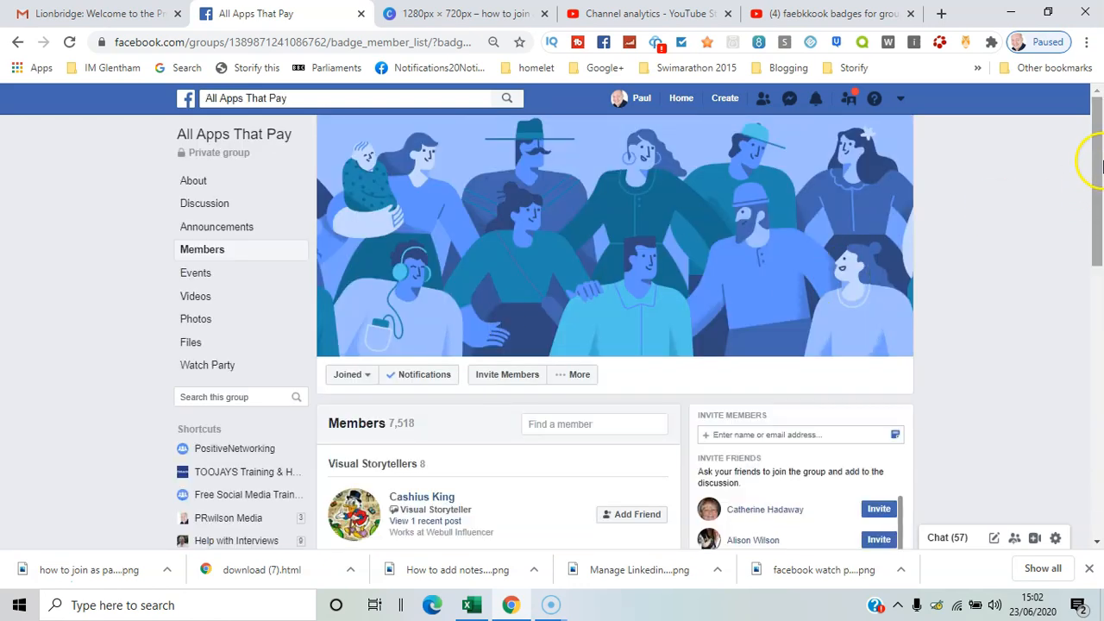
pyautogui.scroll(-3)
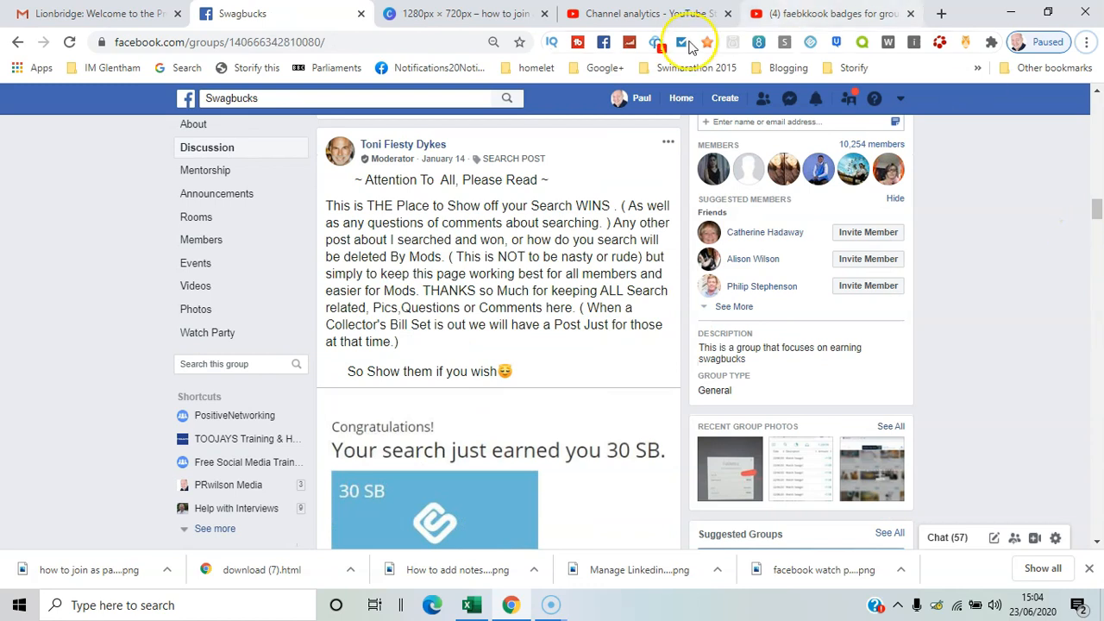
pyautogui.moveTo(328, 172)
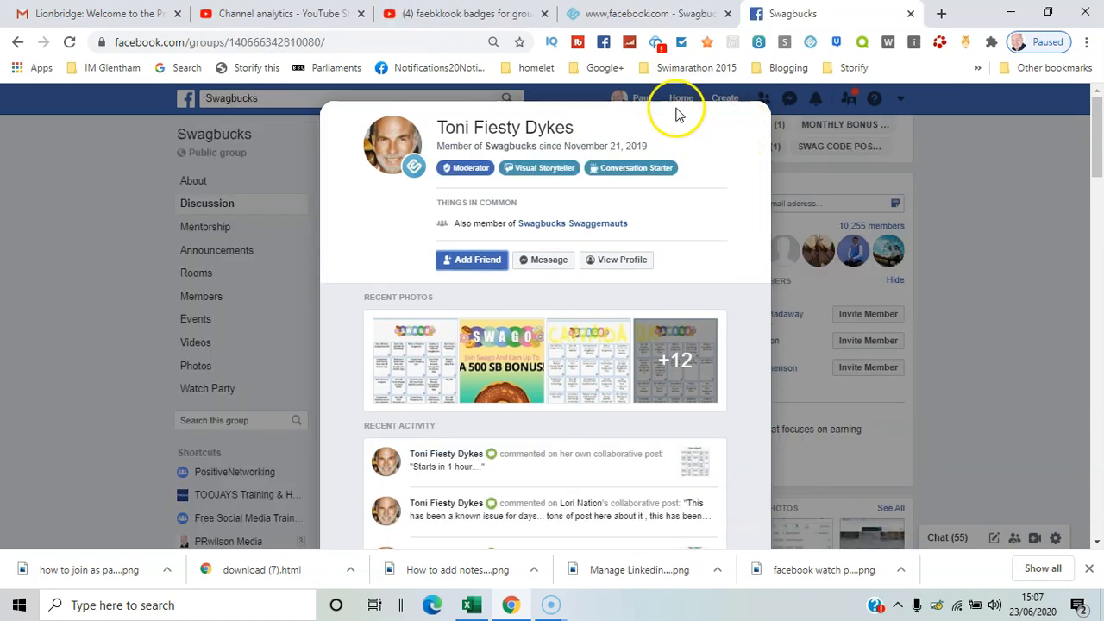
pyautogui.moveTo(471, 167)
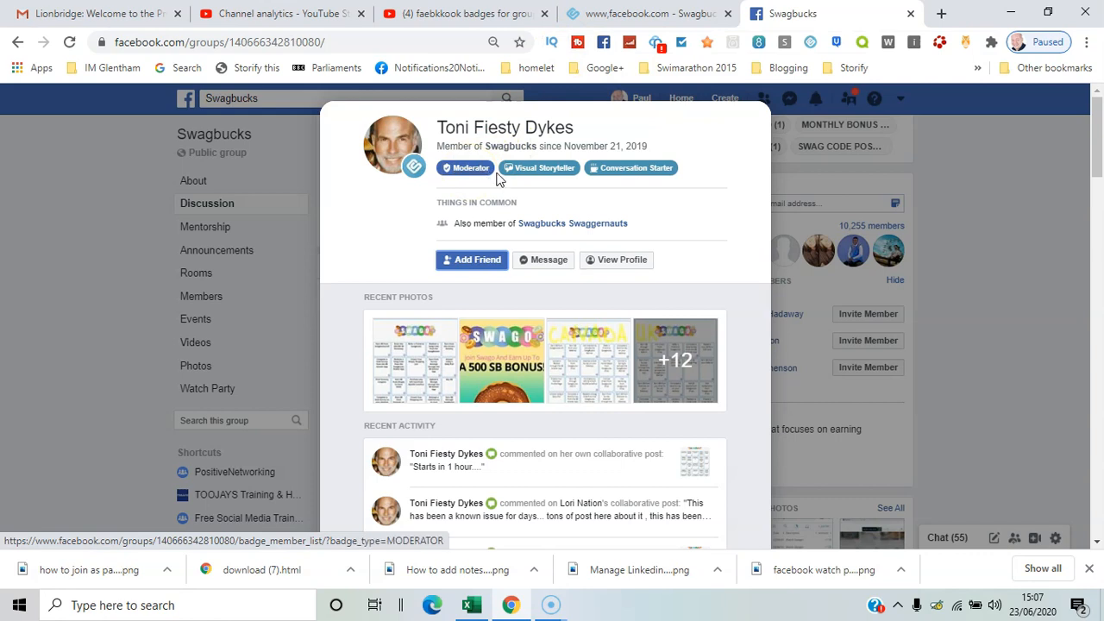
pyautogui.moveTo(538, 167)
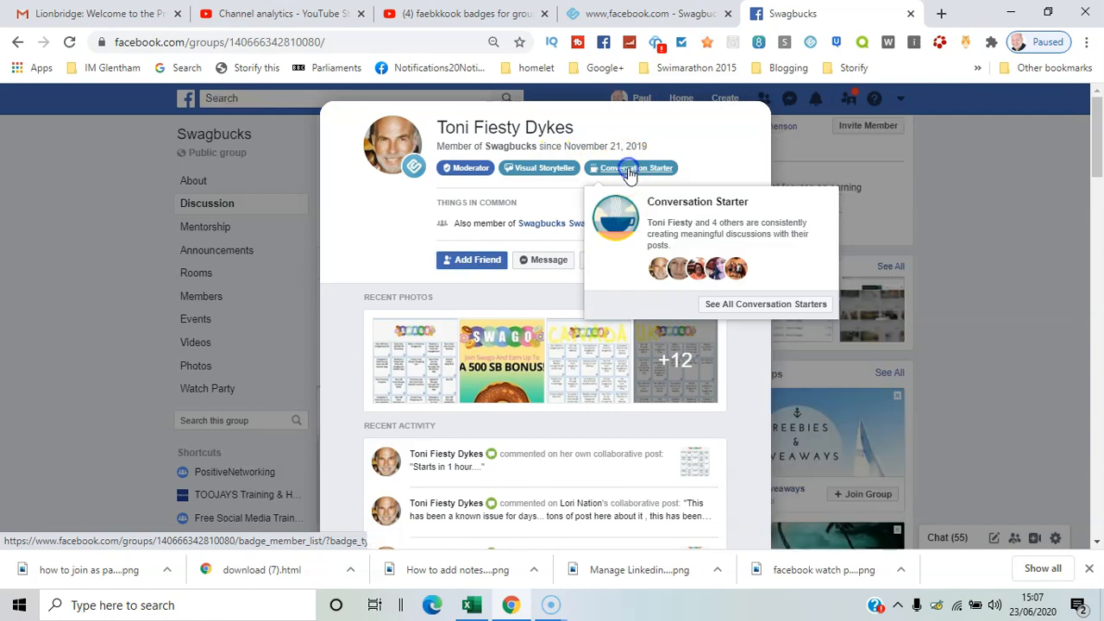
# Show all Swagbucks members holding the Conversation Starter badge.
pyautogui.click(635, 167)
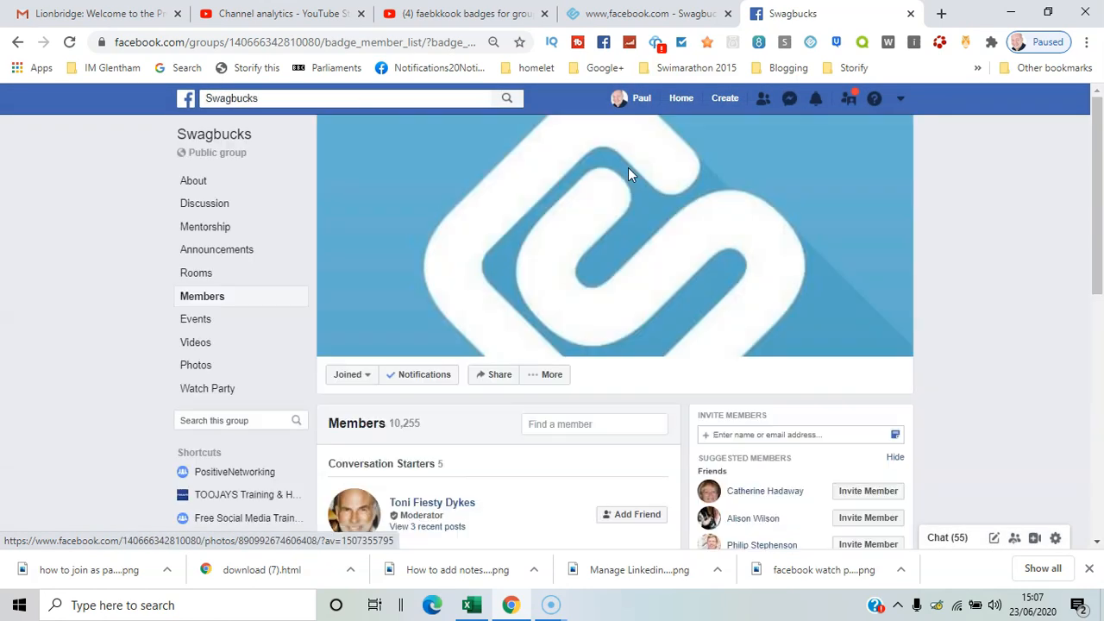
pyautogui.scroll(-3)
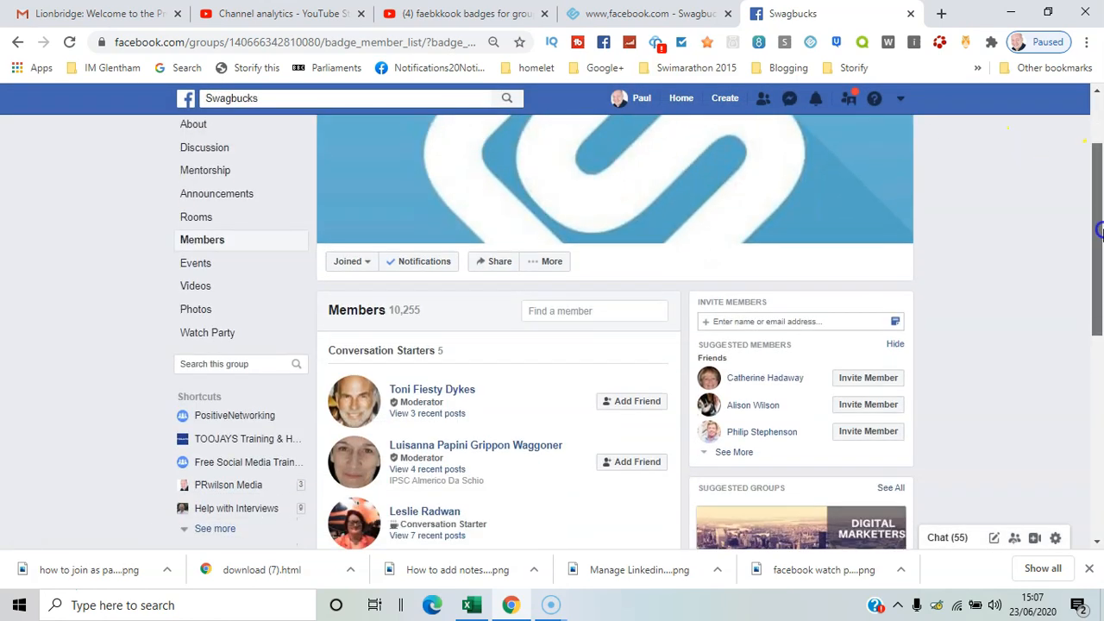
pyautogui.scroll(-3)
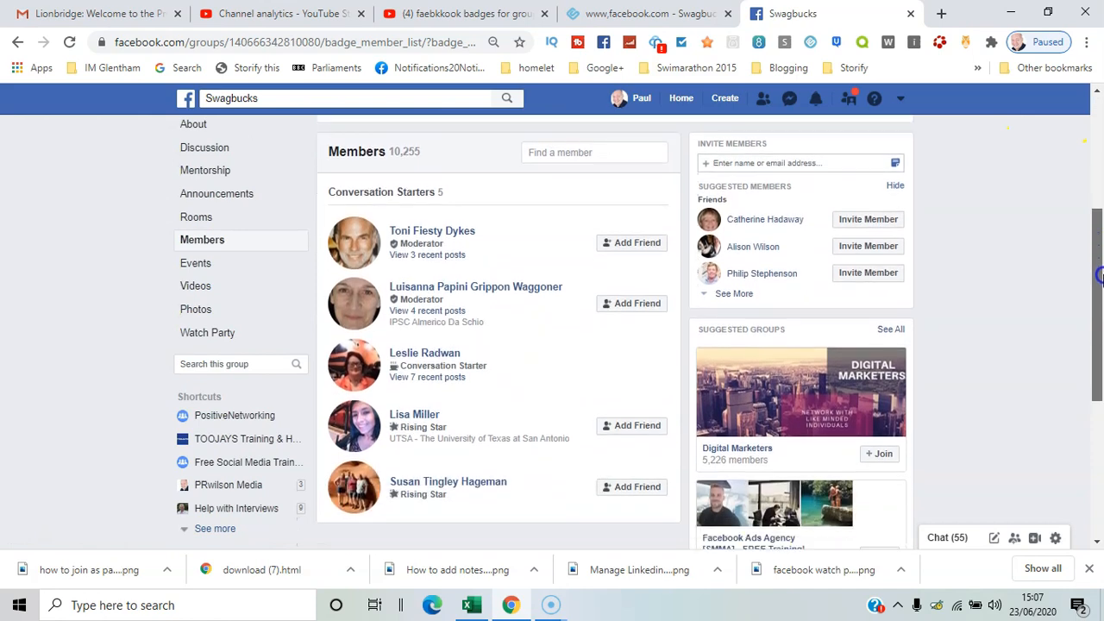
pyautogui.scroll(-3)
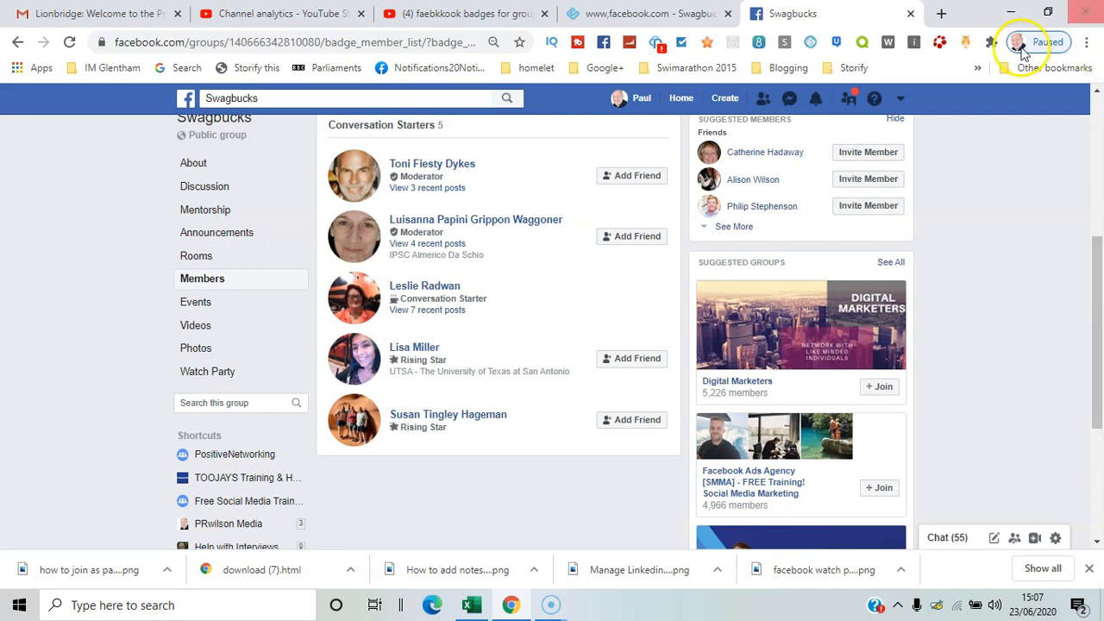
pyautogui.click(900, 96)
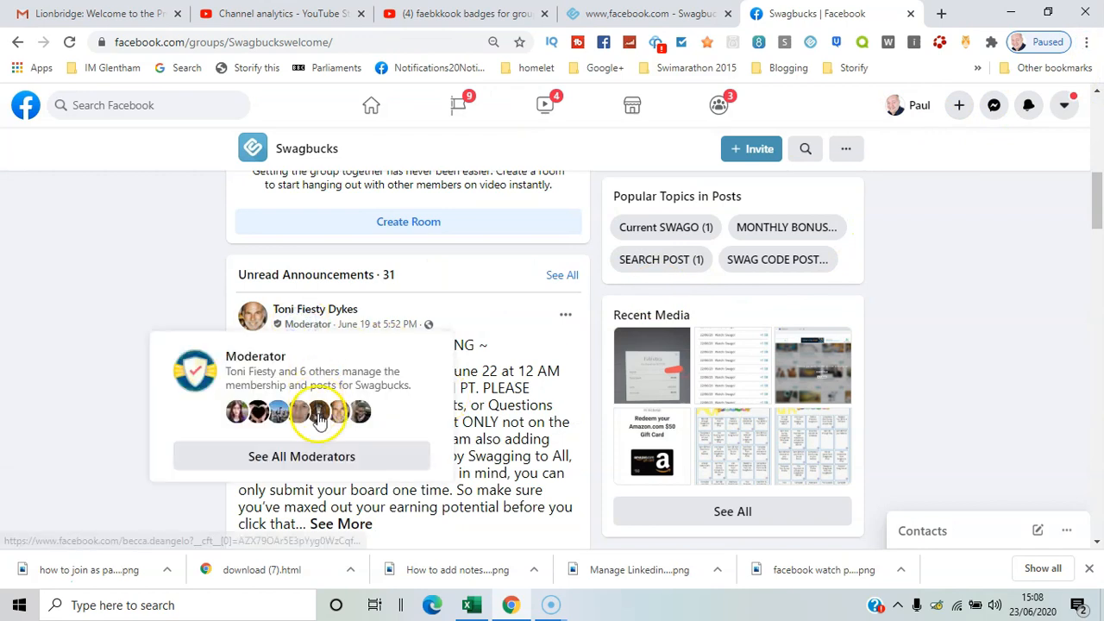
# Show all Swagbucks moderators and scroll the Members page up to the Moderators list.
pyautogui.click(300, 456)
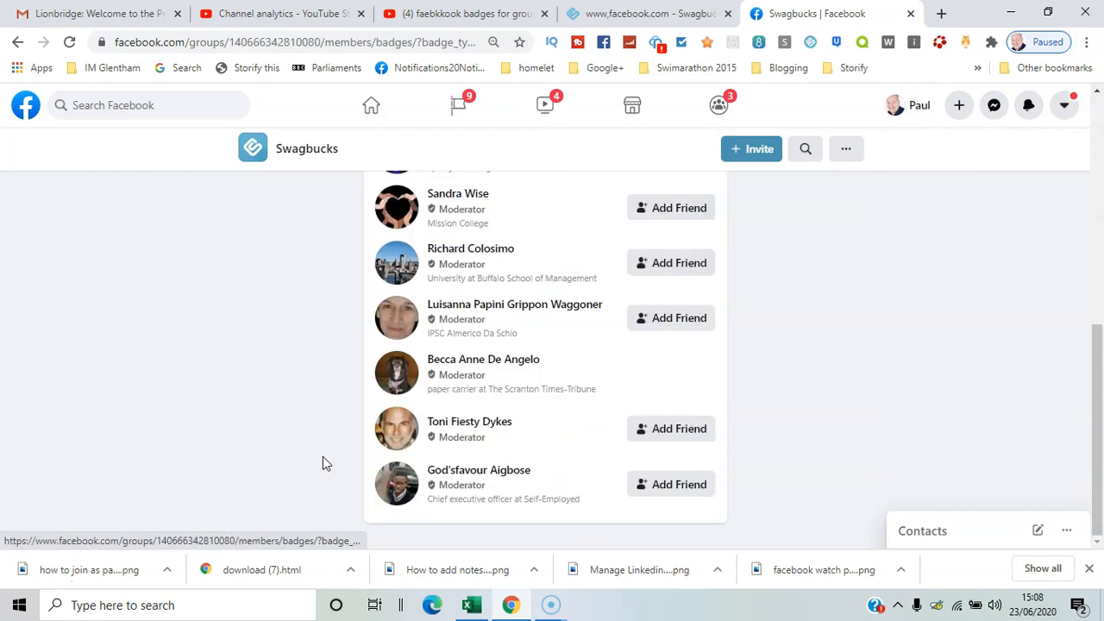
pyautogui.moveTo(966, 221)
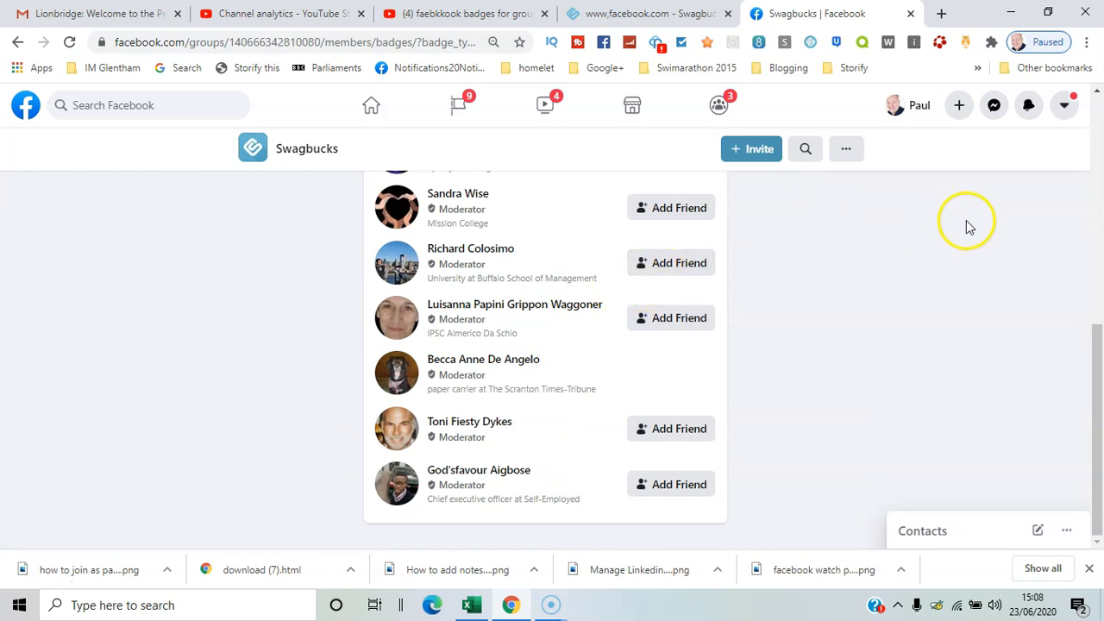
pyautogui.moveTo(532, 388)
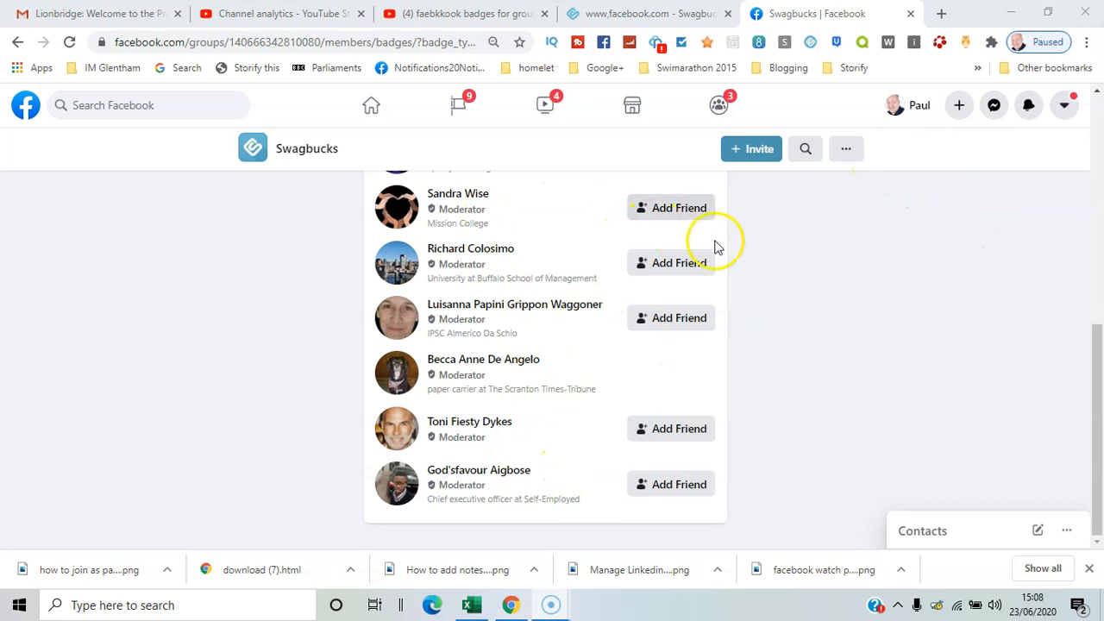
pyautogui.scroll(3)
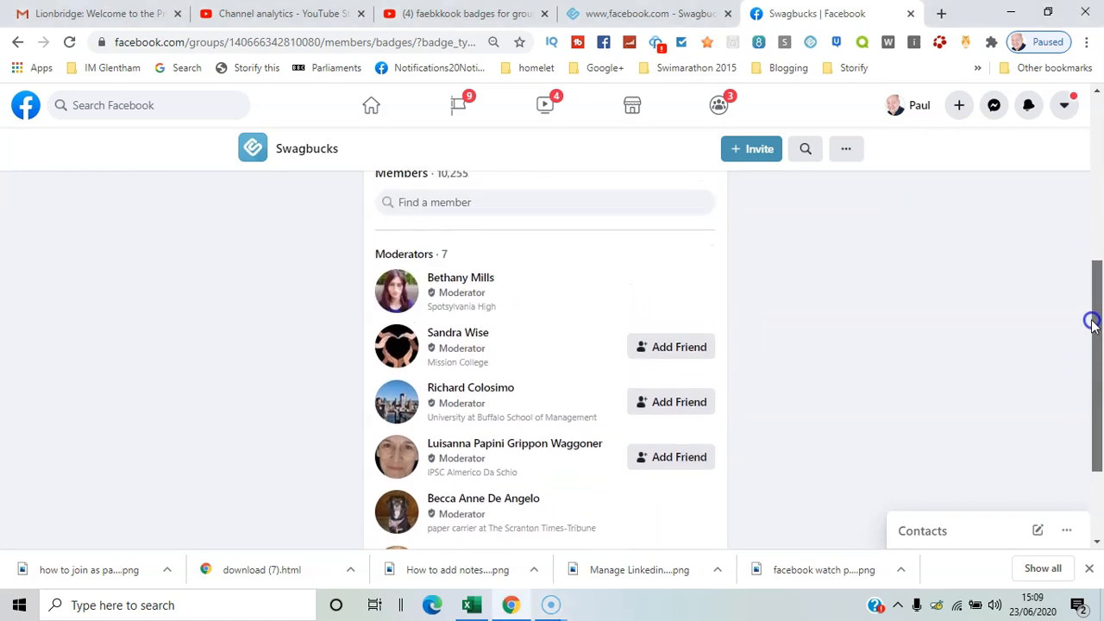
pyautogui.scroll(3)
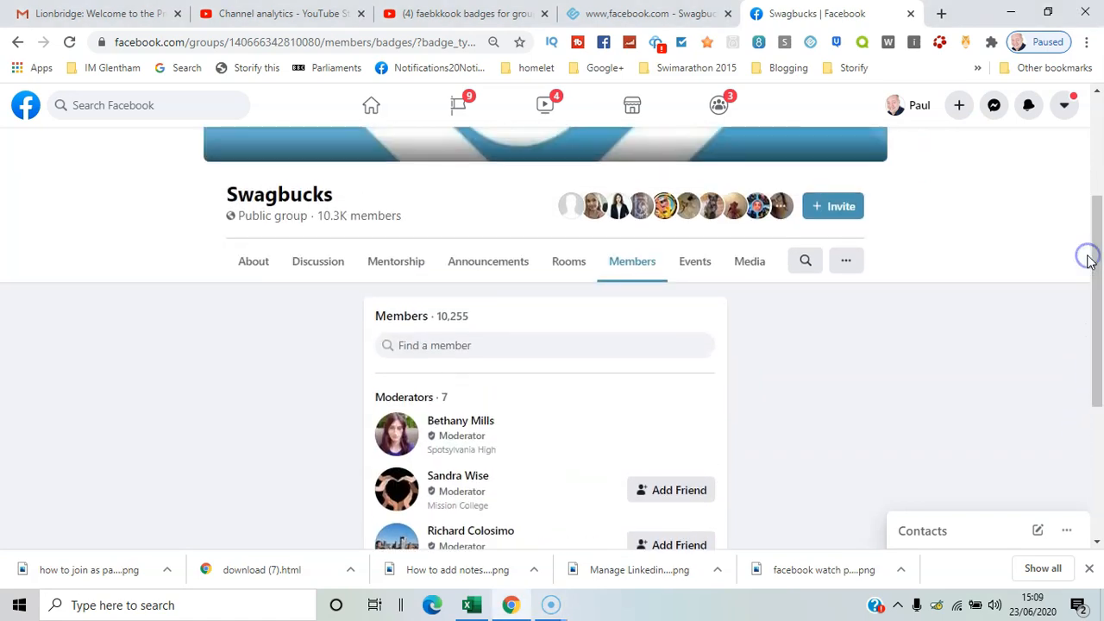